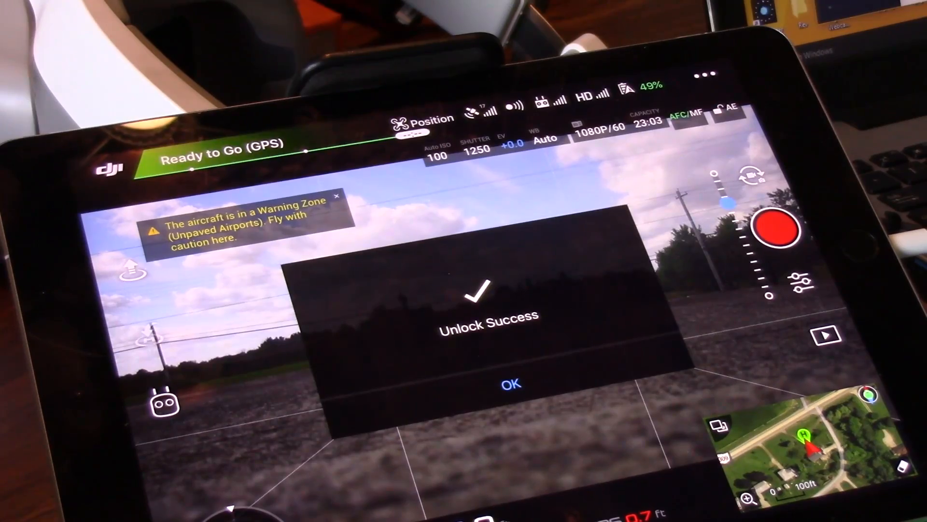
Acknowledge the Unlock Success dialog so the drone can take off from the warning zone
left_click(512, 384)
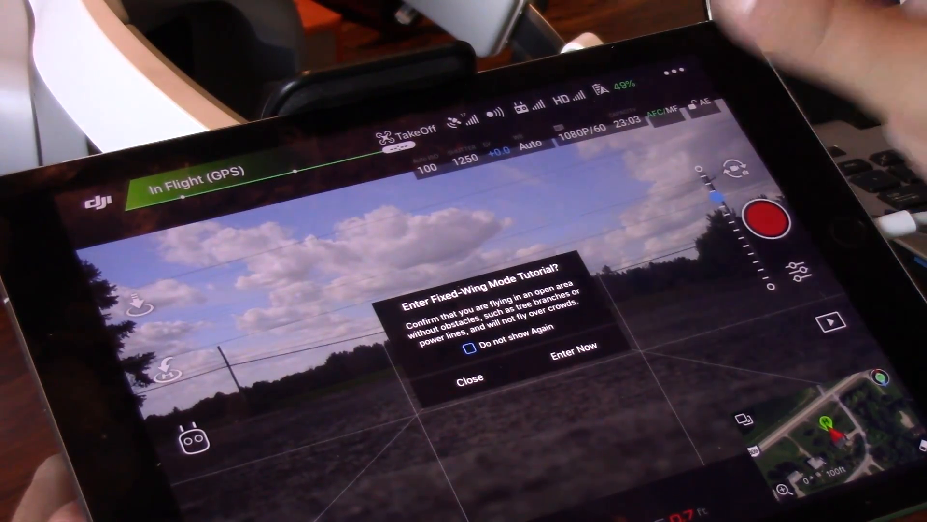
Dismiss the Fixed-Wing Mode Tutorial prompt, revealing auto ISO 100, shutter 1250, EV +0.0
left_click(469, 376)
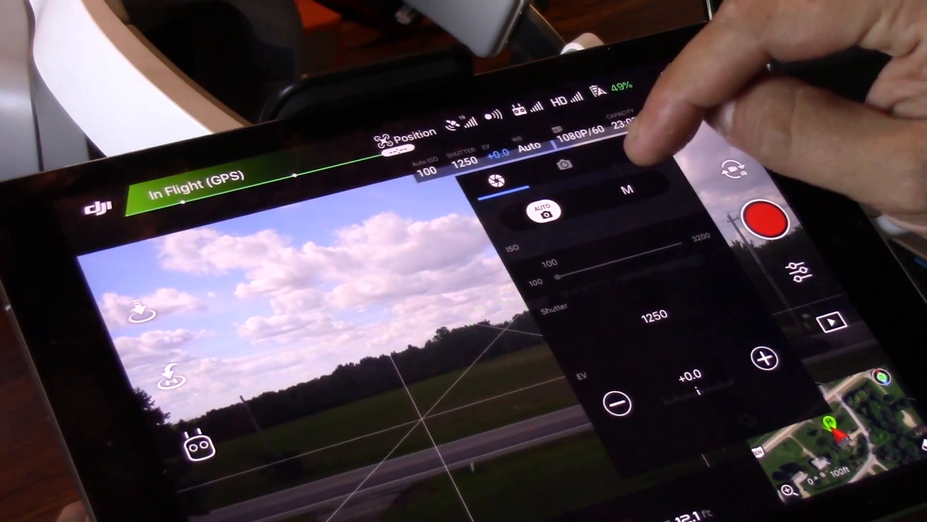
Set White Balance to Sunny, then browse the Style presets and Color profiles before returning to the camera list
left_click(567, 165)
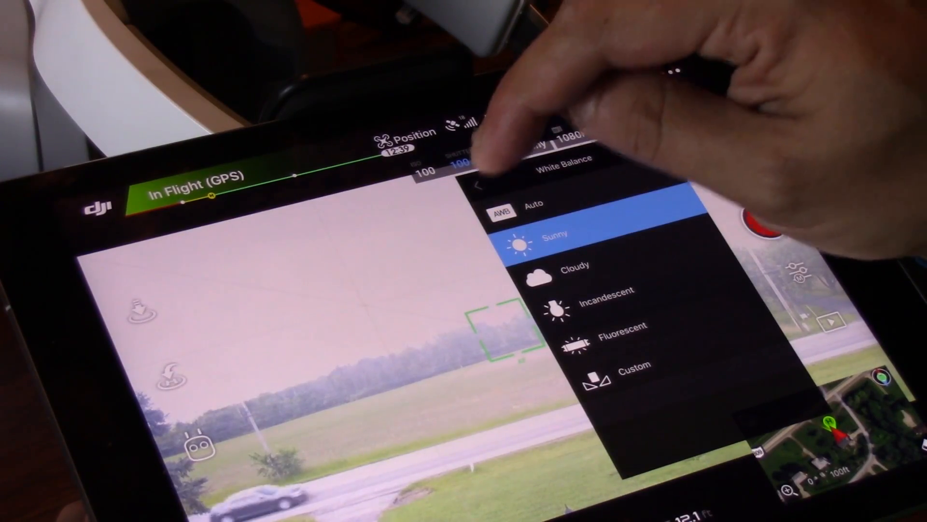
left_click(480, 181)
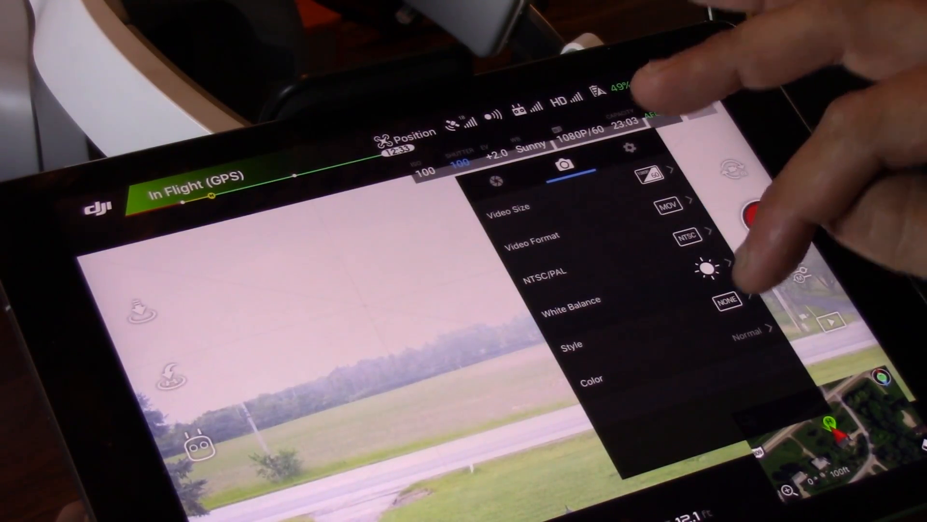
left_click(754, 329)
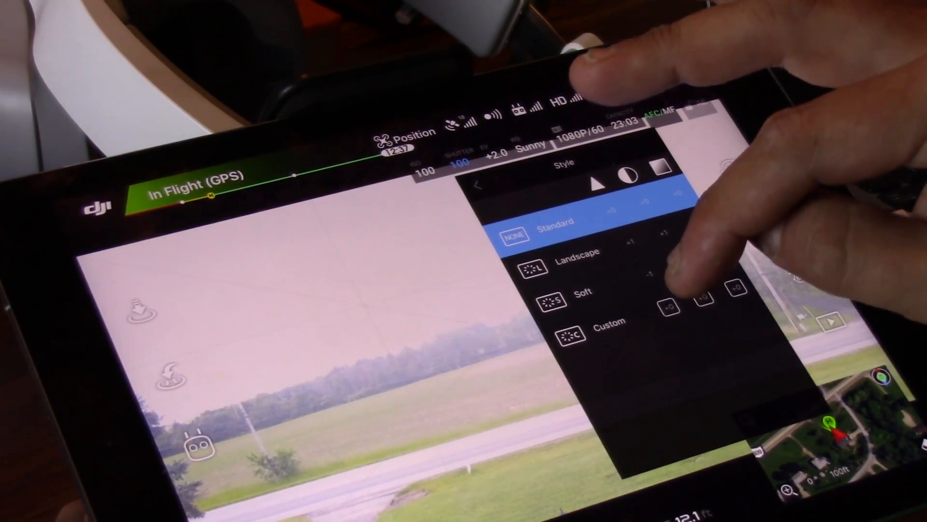
left_click(583, 321)
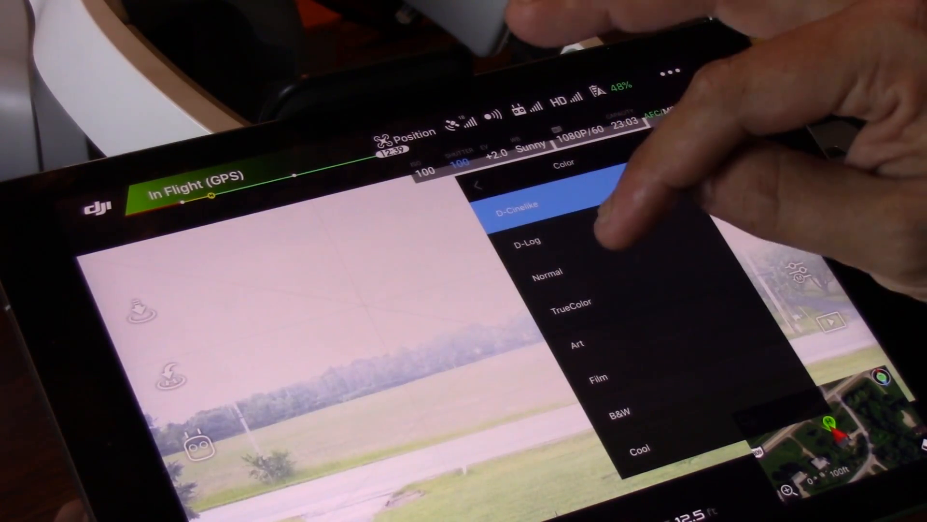
left_click(546, 272)
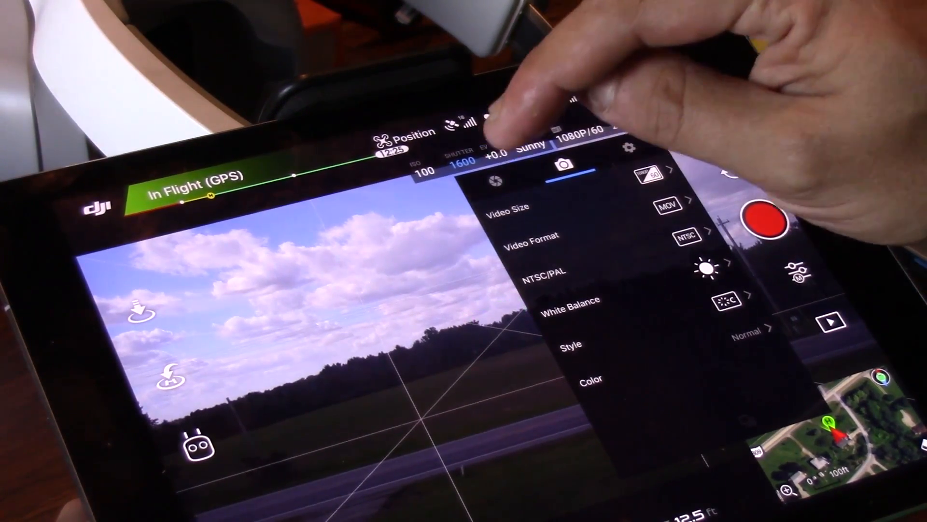
Review the general camera settings down to histogram, grid, anti-flicker, SD card format and camera reset
left_click(630, 149)
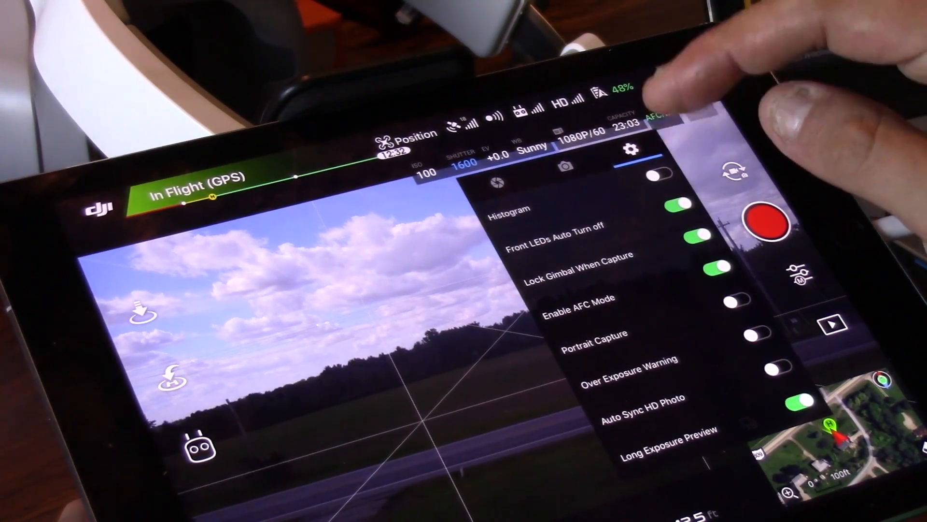
scroll("down", 3)
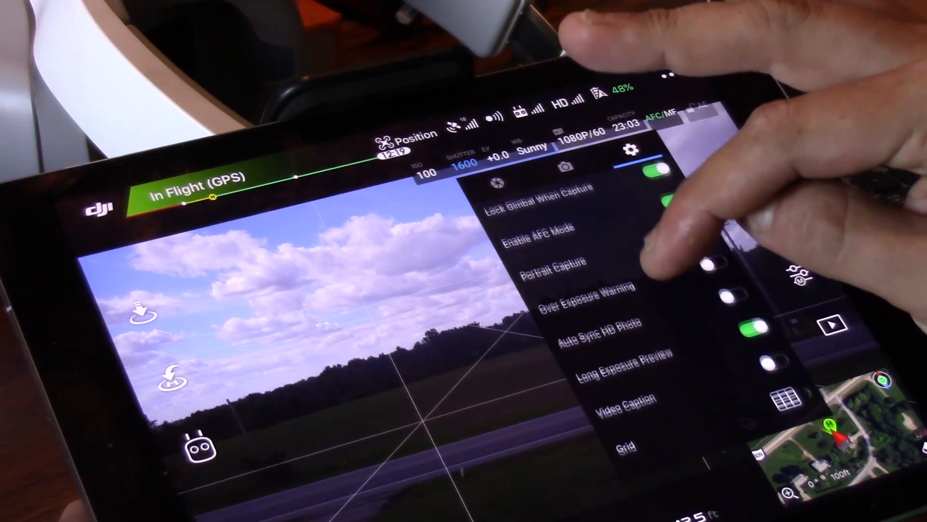
scroll("down", 3)
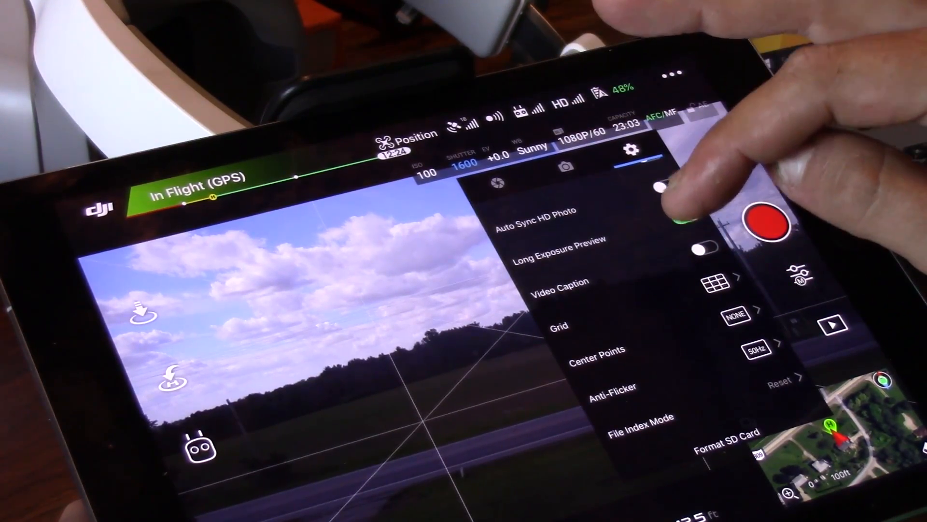
scroll("down", 3)
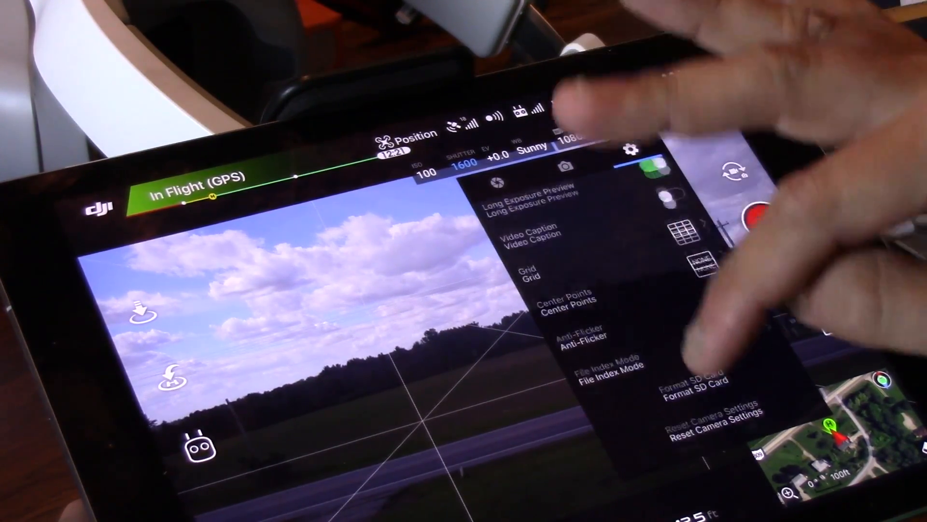